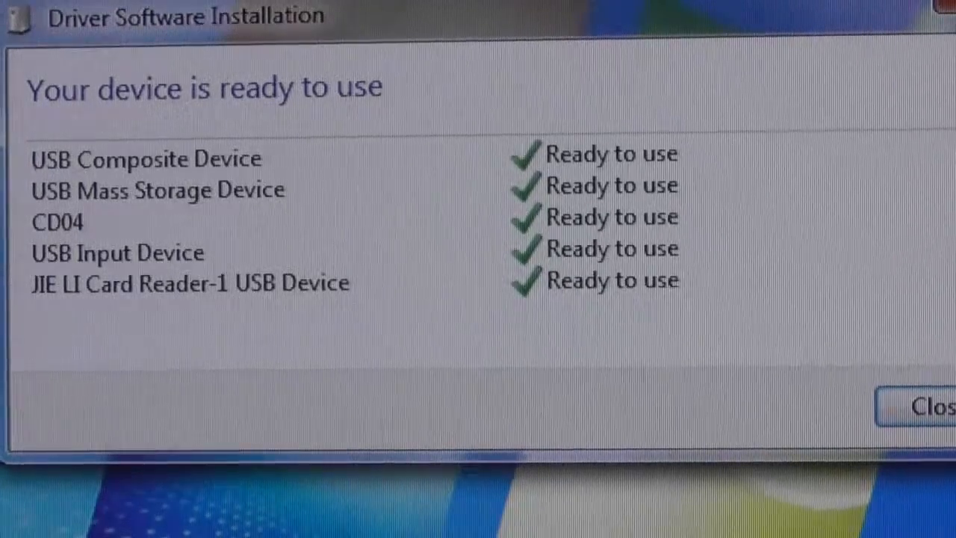
# Step: Close the notice saying the CD04 device driver is ready to use
pyautogui.click(930, 407)
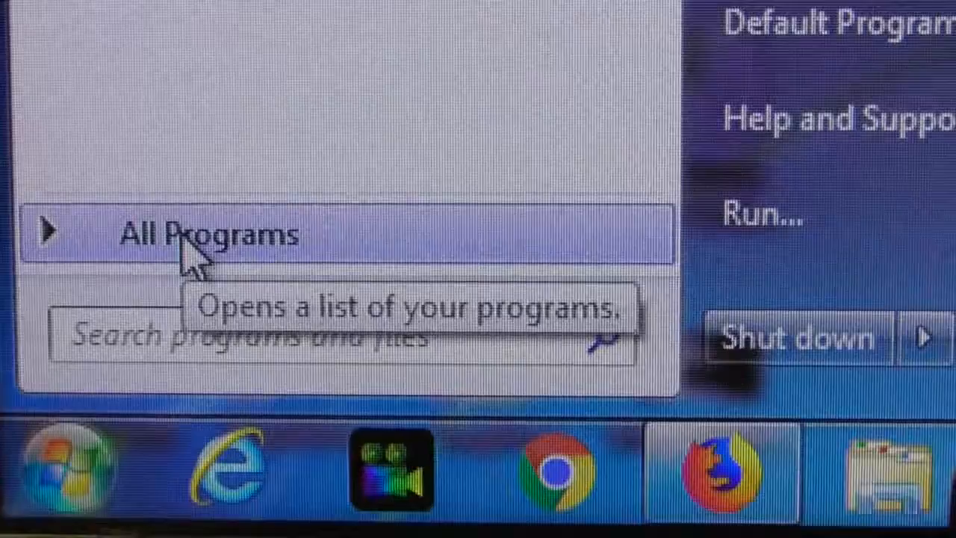
# Step: Expand All Programs and open the Accessories folder
pyautogui.click(209, 234)
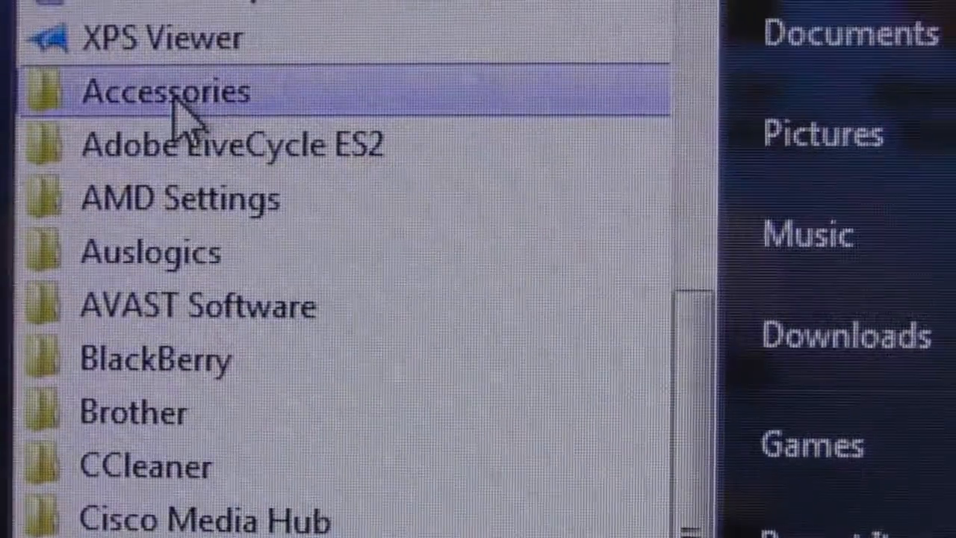
pyautogui.click(164, 91)
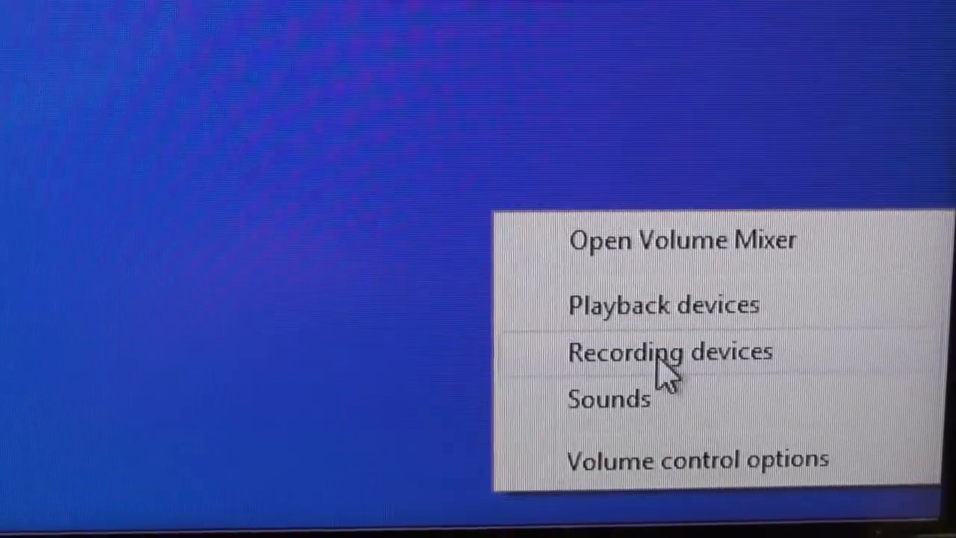
# Step: Confirm CD04 is the default recording device, glancing at the Playback devices list
pyautogui.click(669, 352)
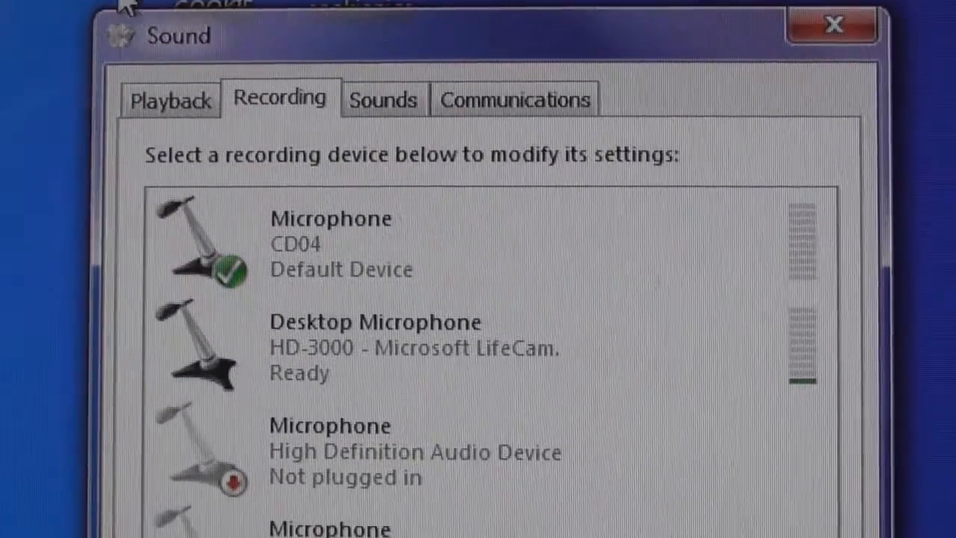
pyautogui.click(169, 98)
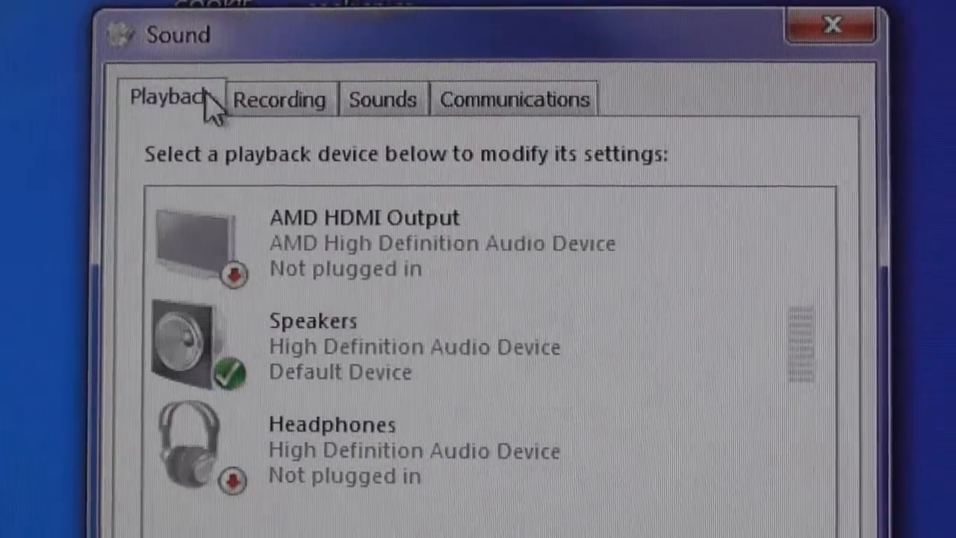
pyautogui.click(280, 98)
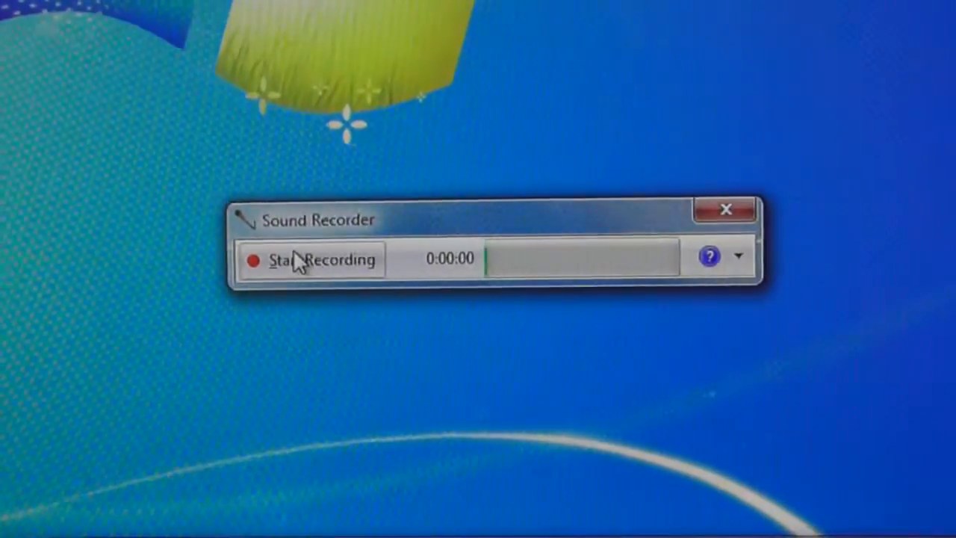
pyautogui.click(311, 258)
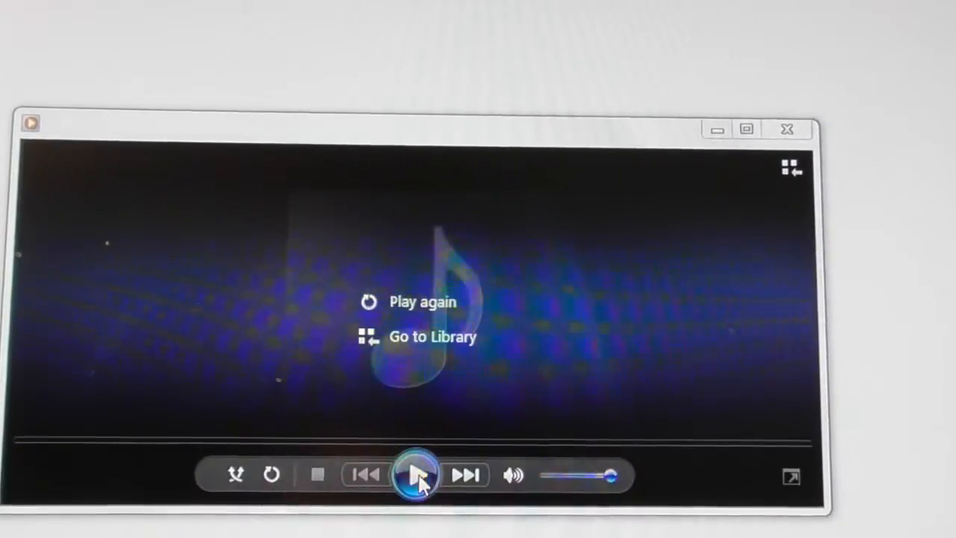
# Step: Replay the test clip 'Untitled (5)' in Windows Media Player
pyautogui.click(416, 475)
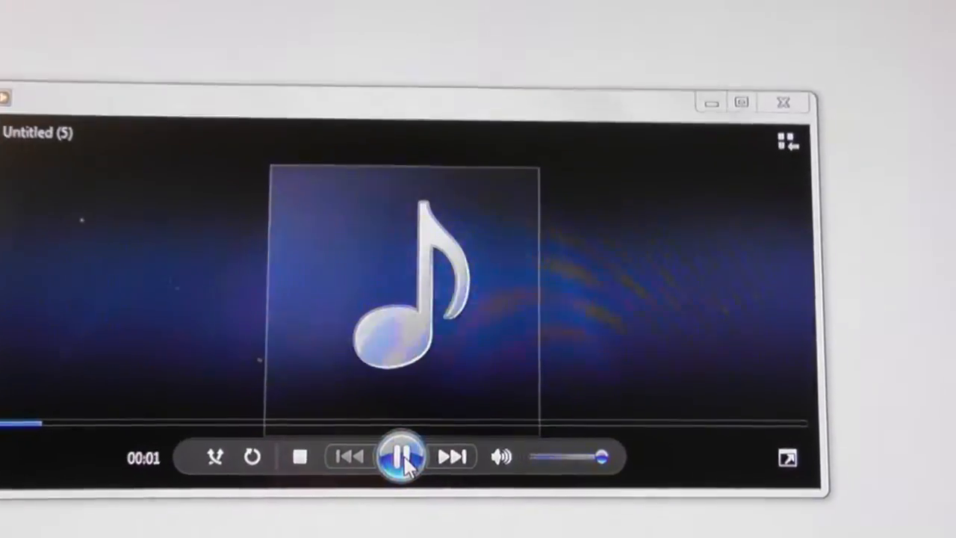